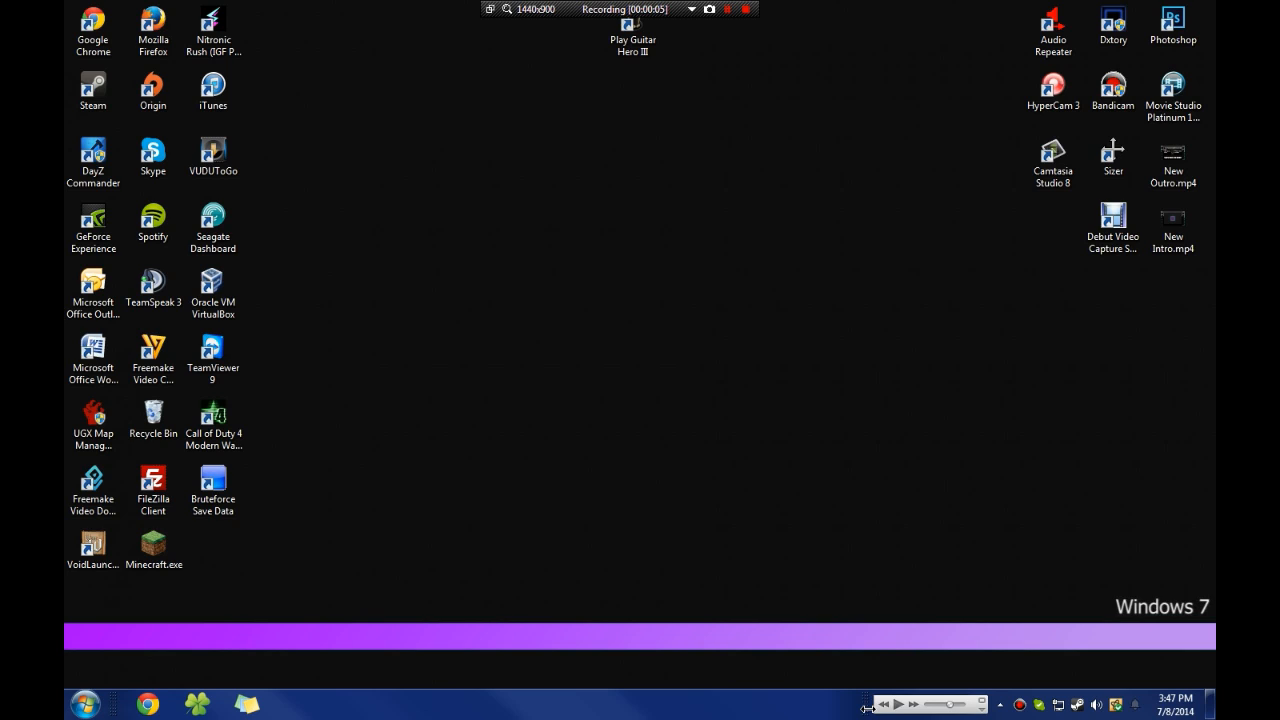
{"action": "mouse_move", "coordinate": [864, 643]}
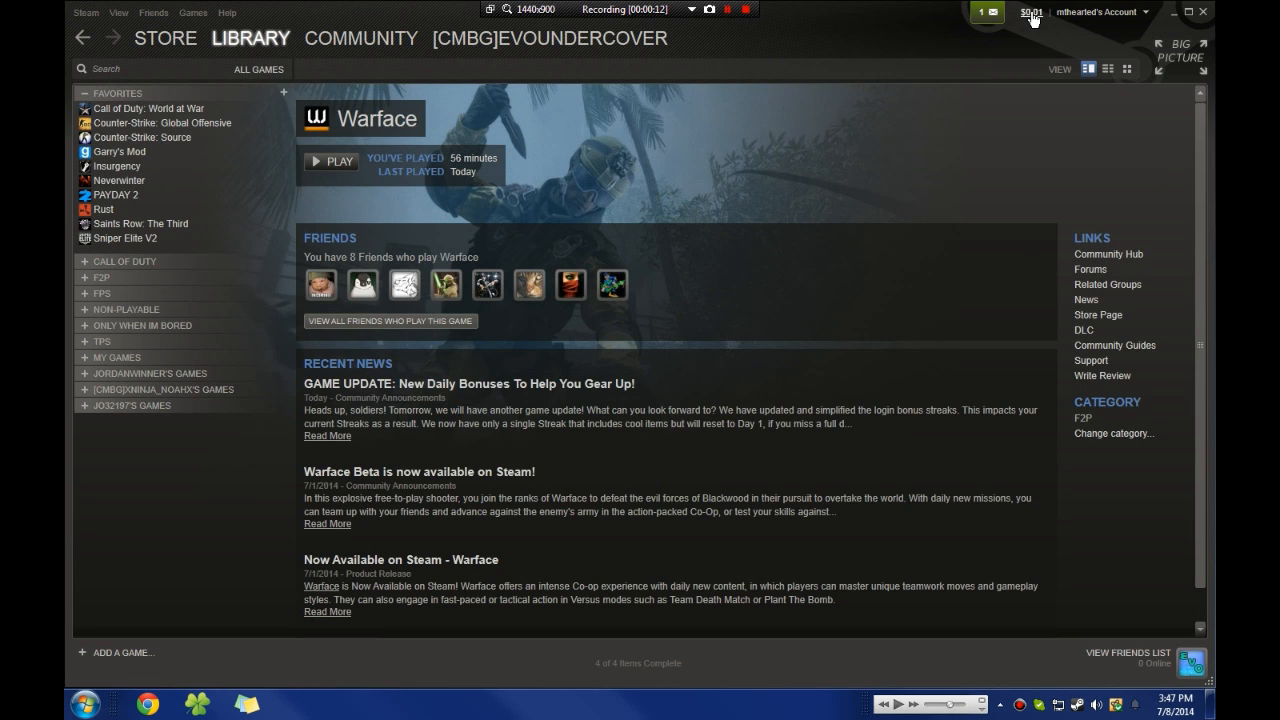
Go to Steam's Add Funds wallet page and copy its page URL
{"action": "left_click", "coordinate": [165, 38]}
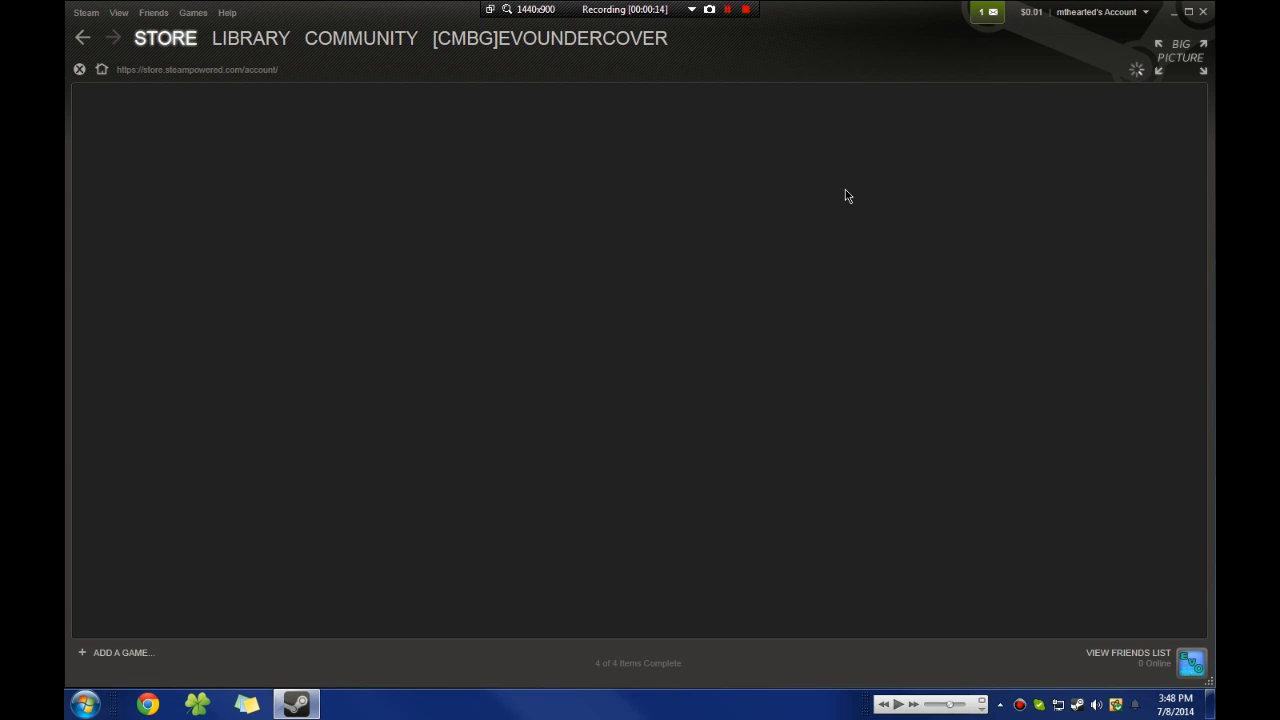
{"action": "mouse_move", "coordinate": [1043, 361]}
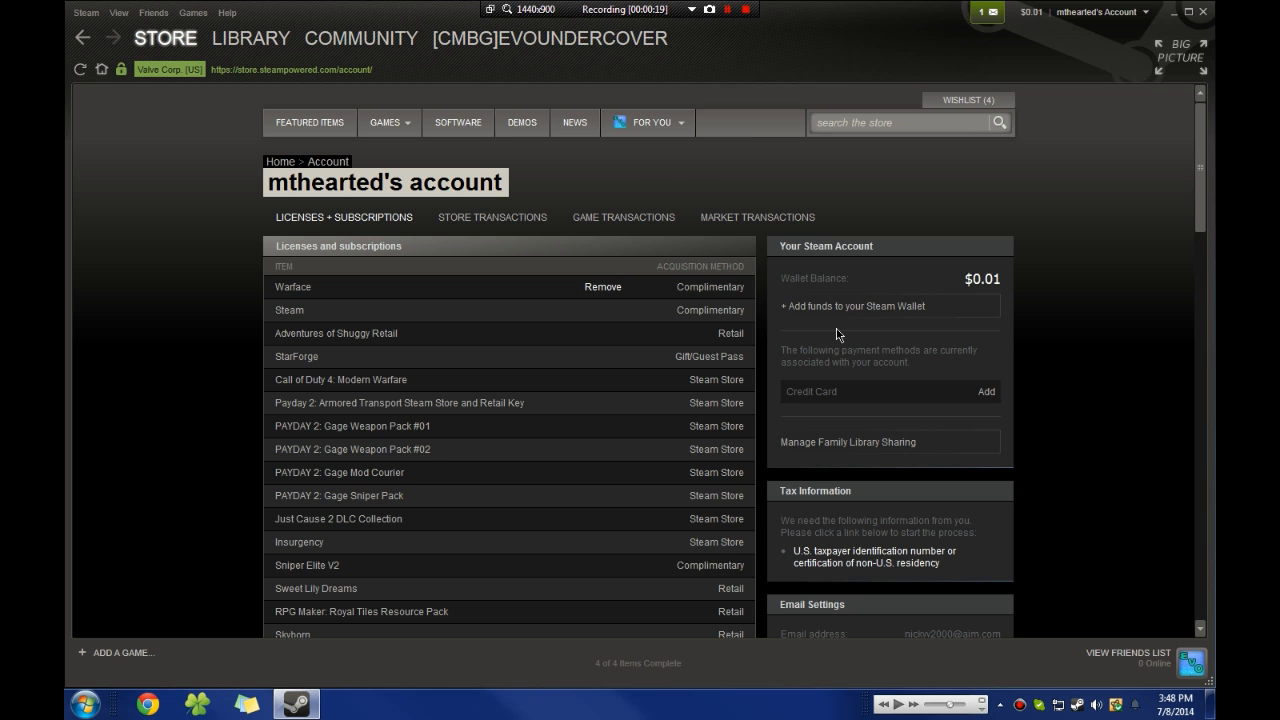
{"action": "left_click", "coordinate": [855, 306]}
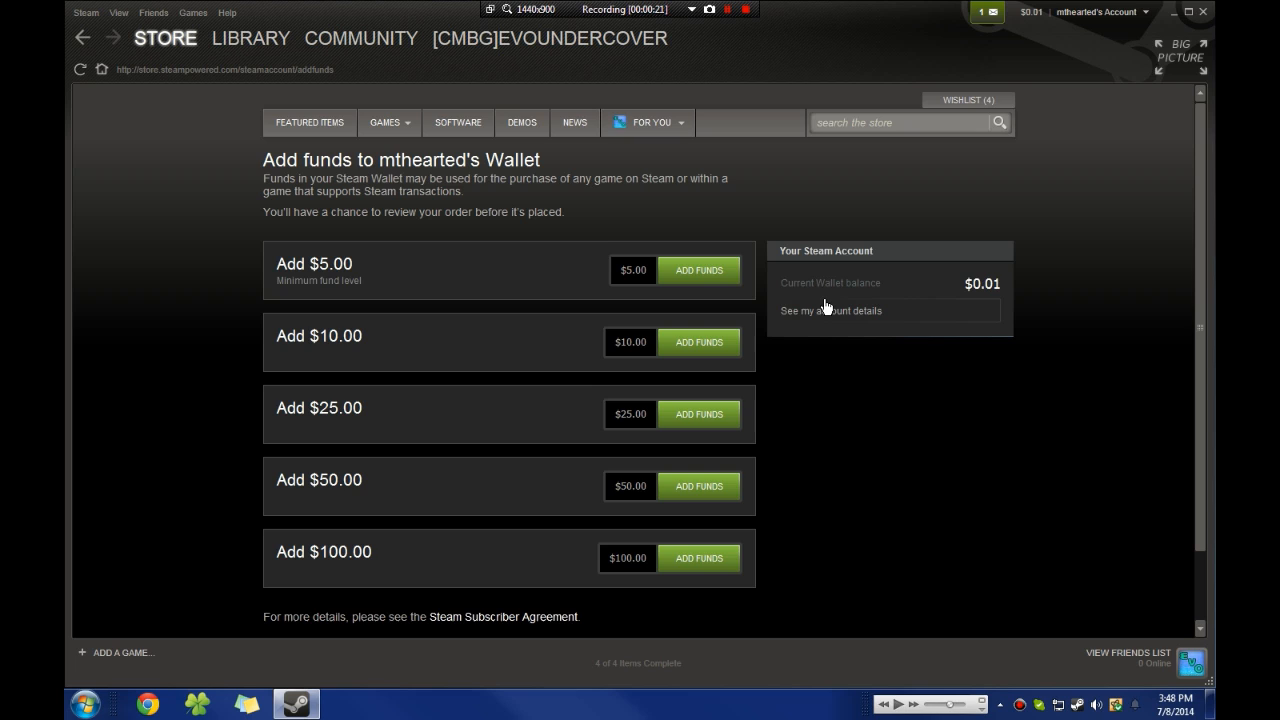
{"action": "mouse_move", "coordinate": [600, 351]}
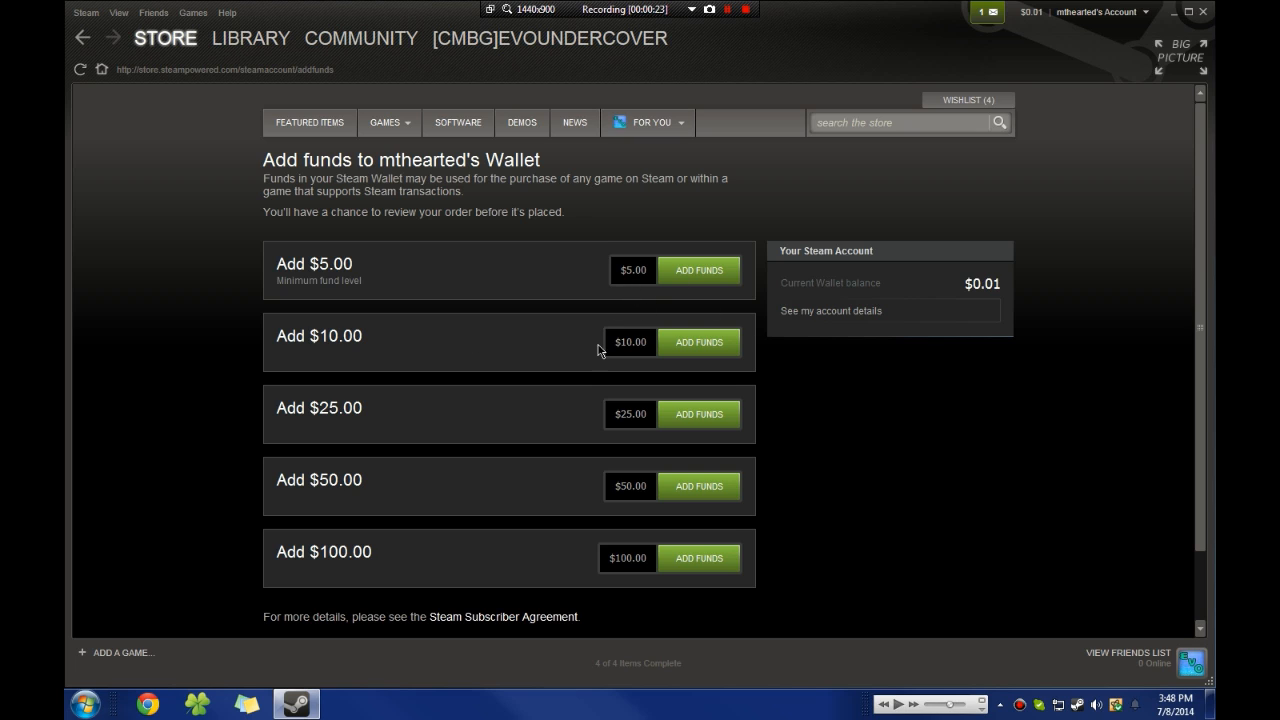
{"action": "mouse_move", "coordinate": [595, 567]}
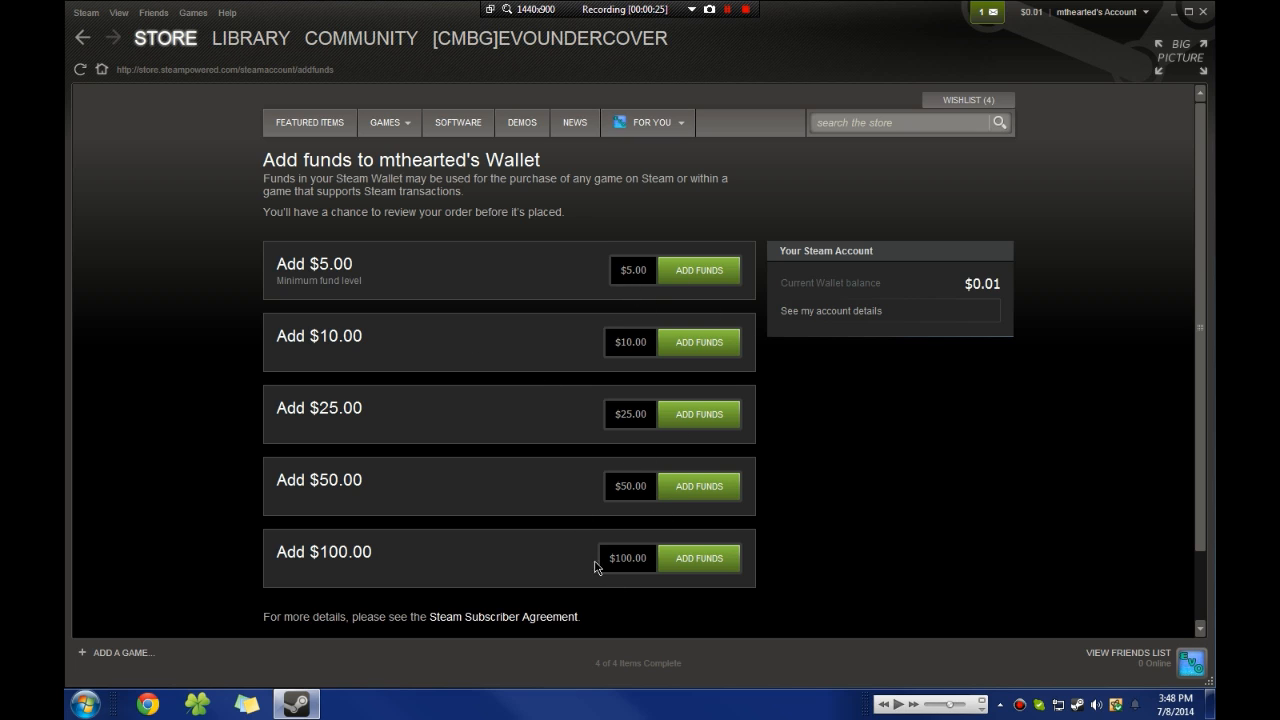
{"action": "mouse_move", "coordinate": [630, 336]}
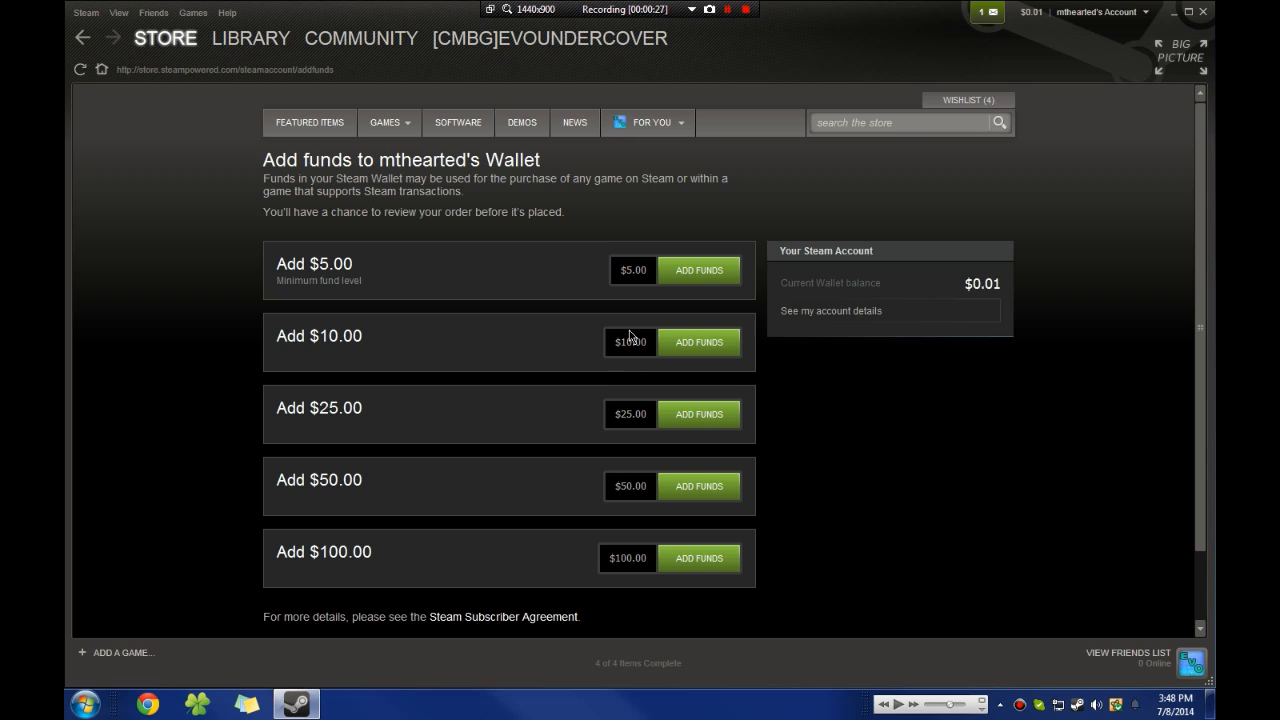
{"action": "mouse_move", "coordinate": [648, 334]}
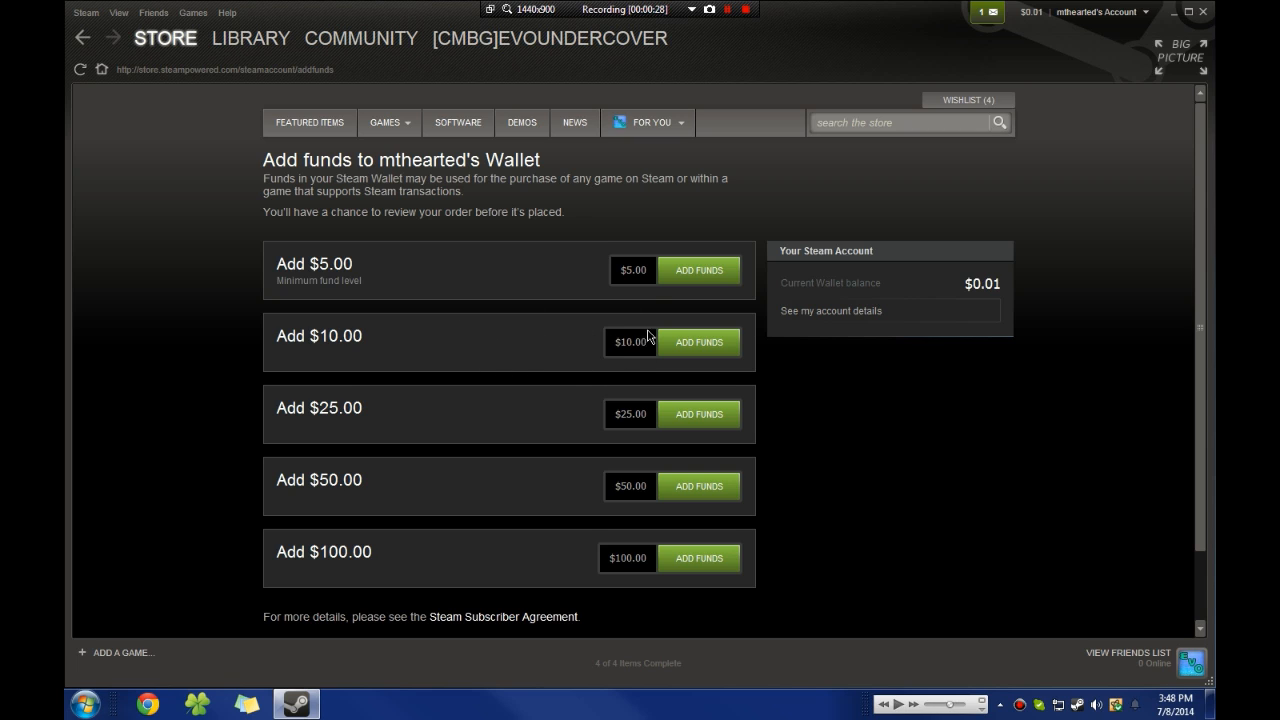
{"action": "mouse_move", "coordinate": [694, 282]}
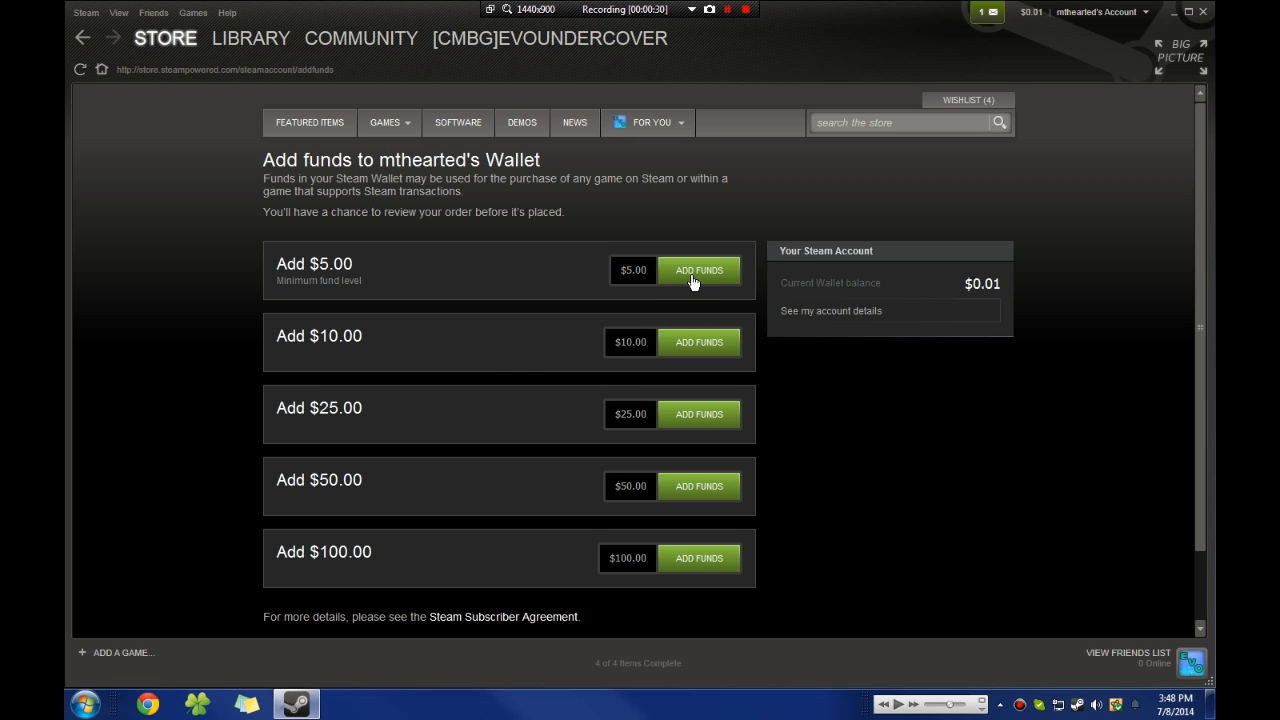
{"action": "right_click", "coordinate": [700, 270]}
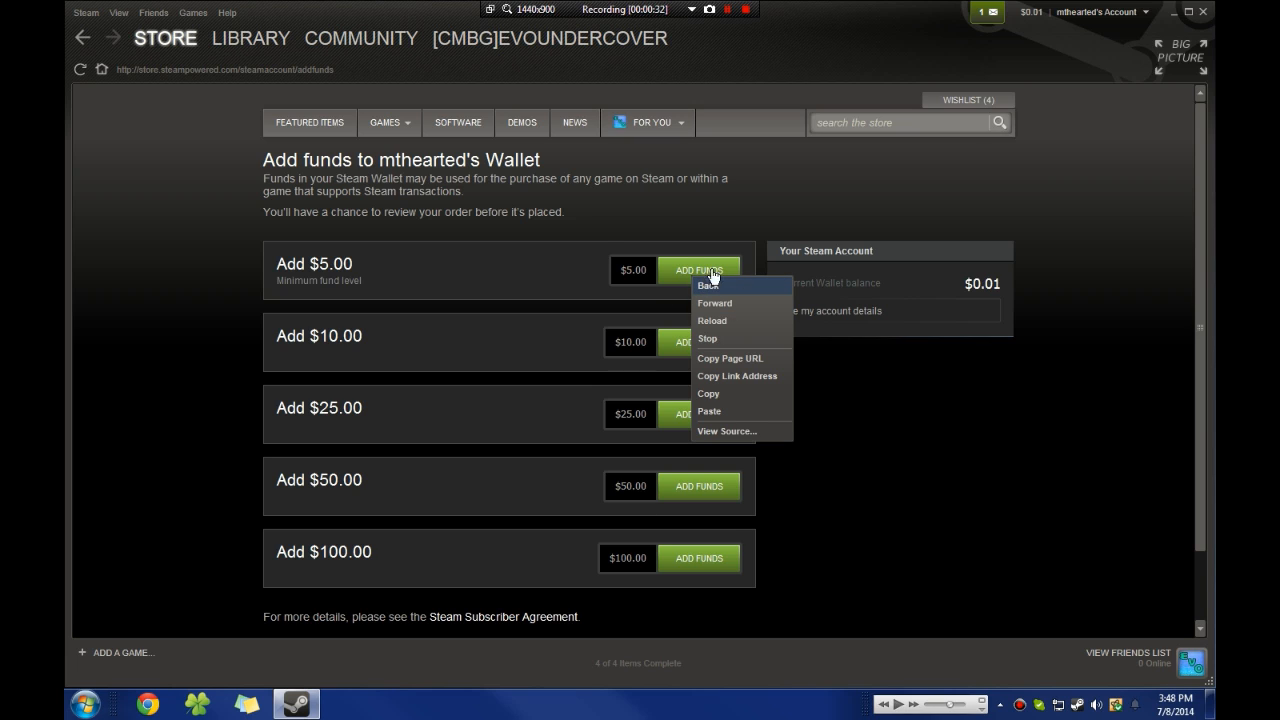
{"action": "mouse_move", "coordinate": [735, 358]}
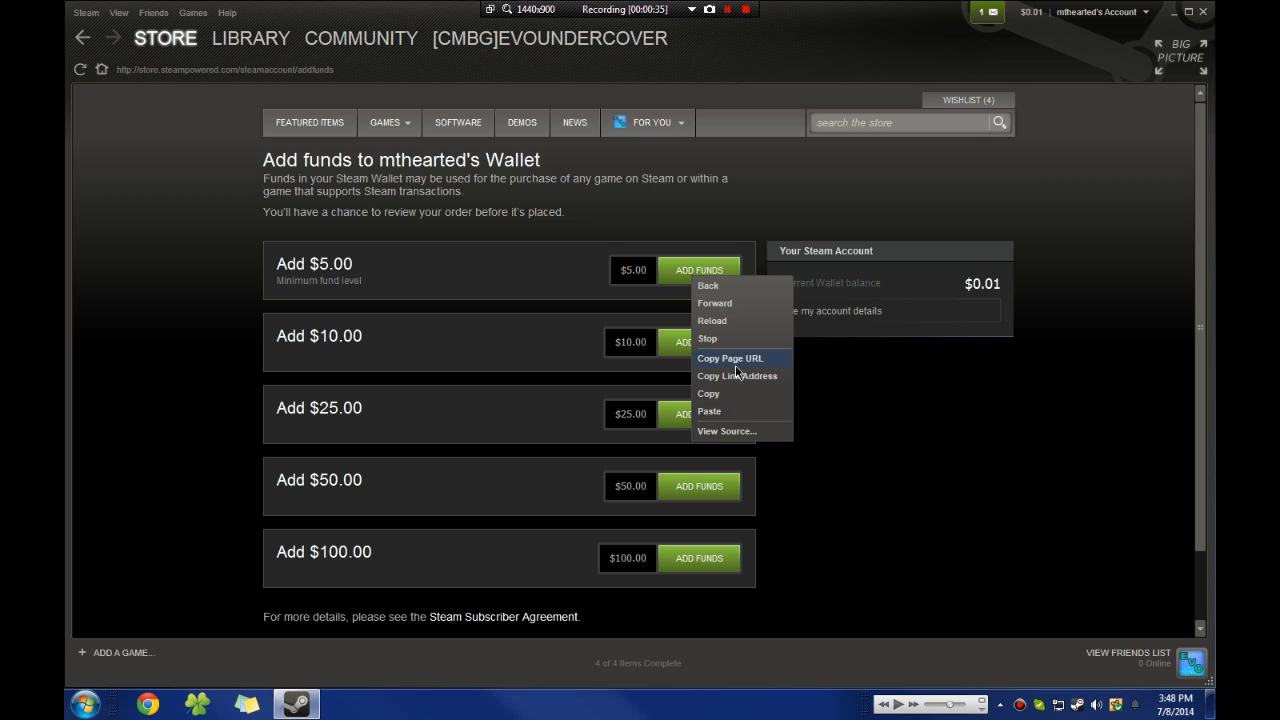
{"action": "left_click", "coordinate": [352, 107]}
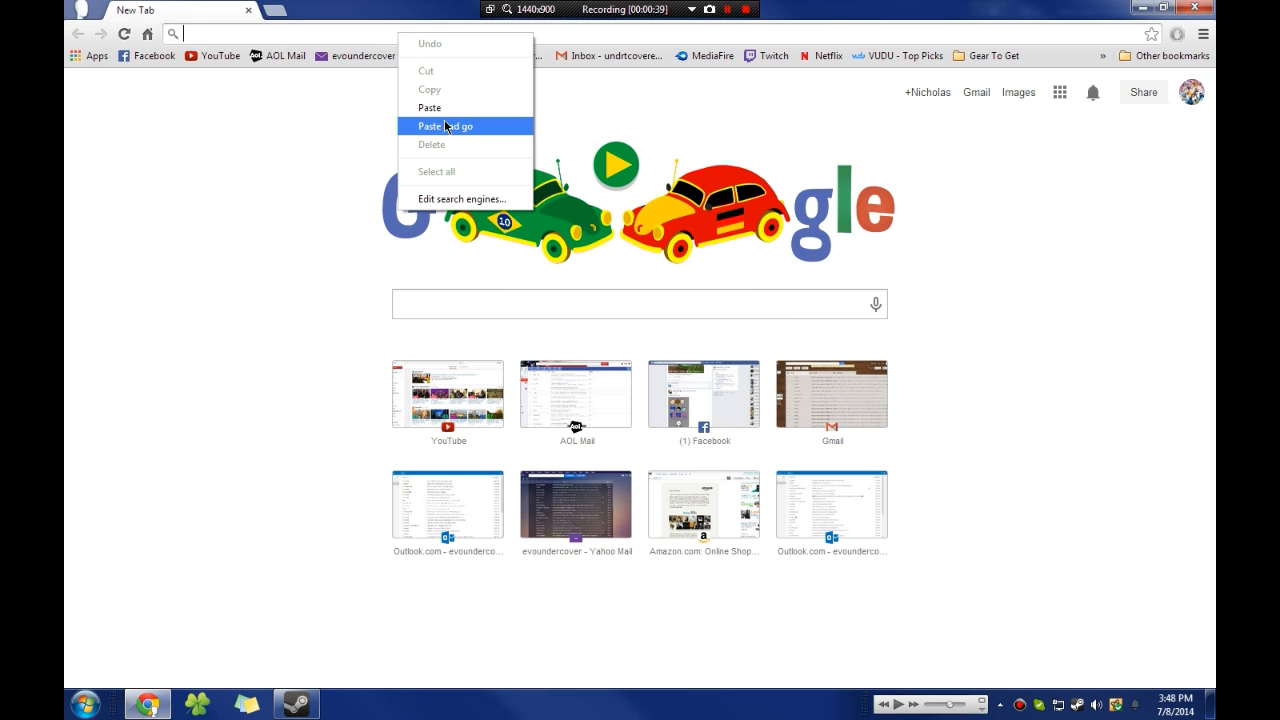
Paste and load the Add Funds URL in Chrome, then open the JavaScript console
{"action": "left_click", "coordinate": [444, 126]}
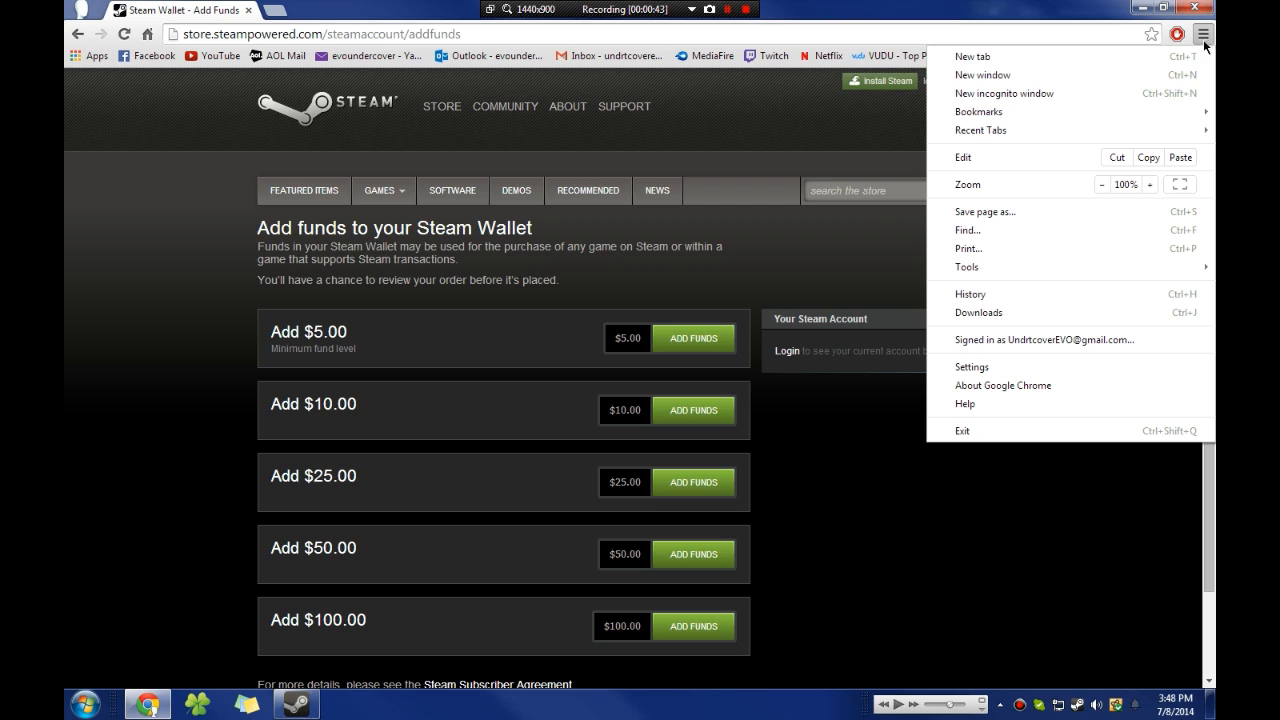
{"action": "mouse_move", "coordinate": [970, 294]}
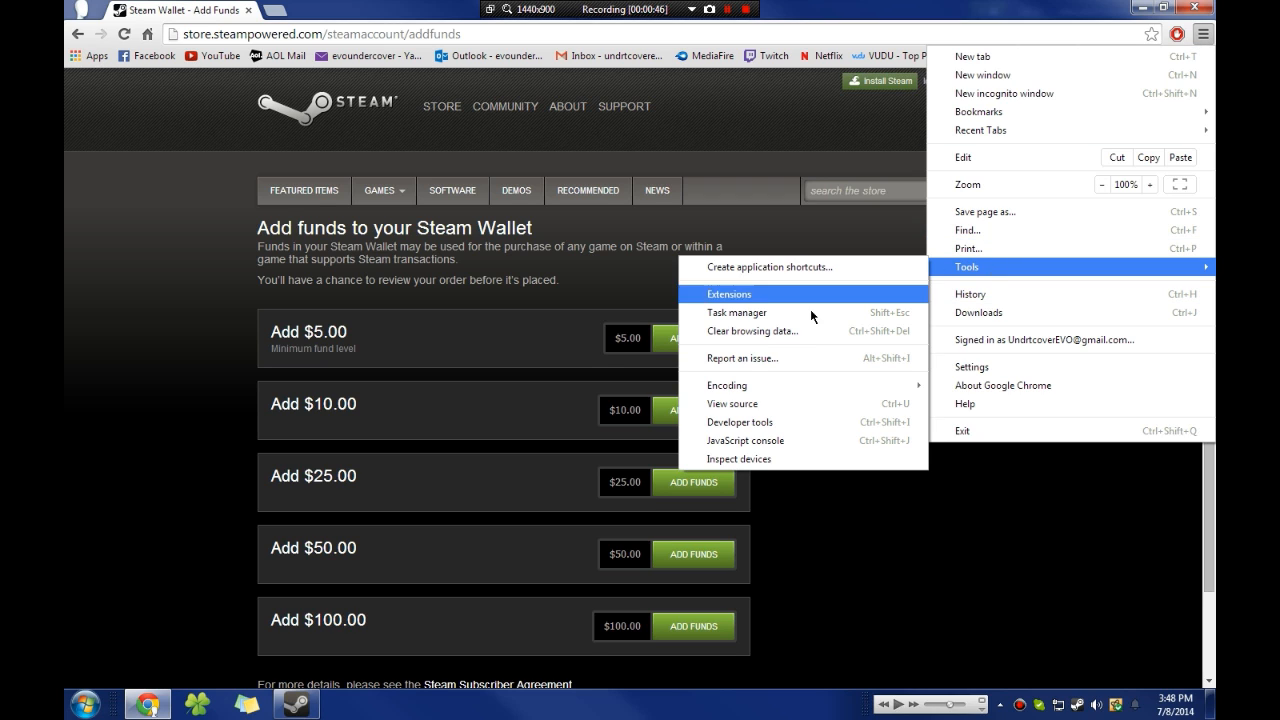
{"action": "left_click", "coordinate": [739, 422]}
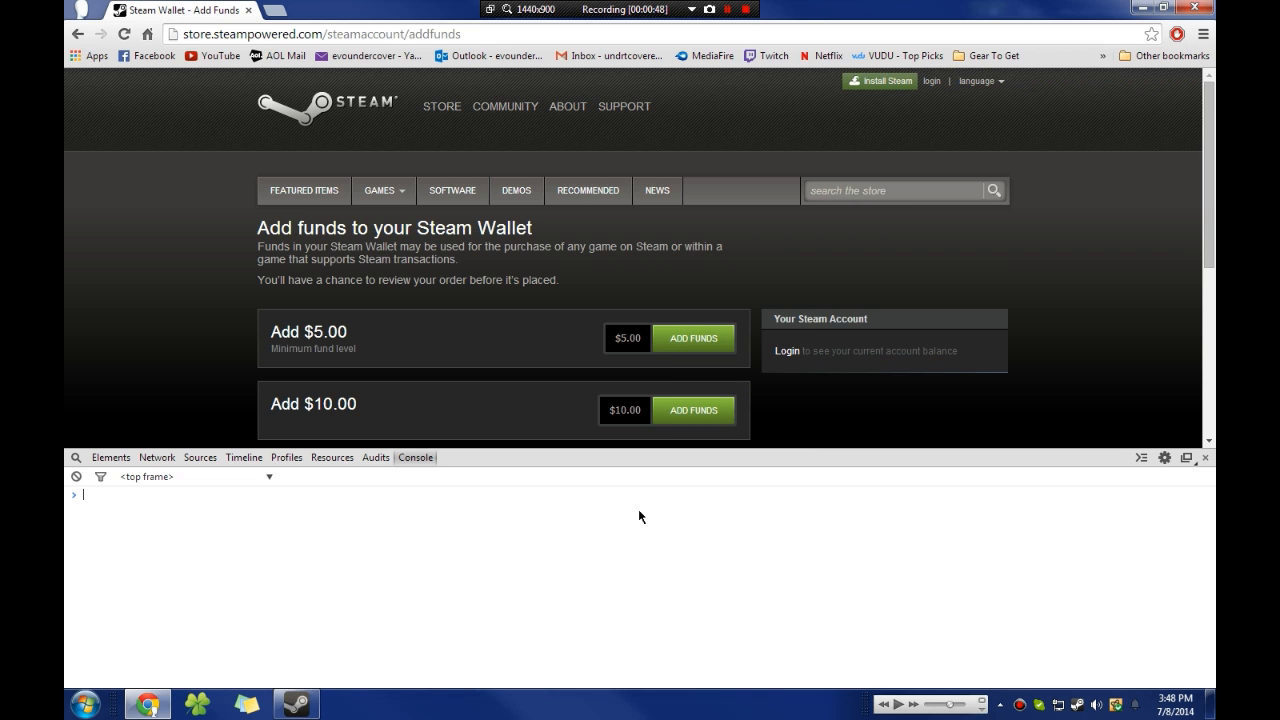
{"action": "mouse_move", "coordinate": [96, 463]}
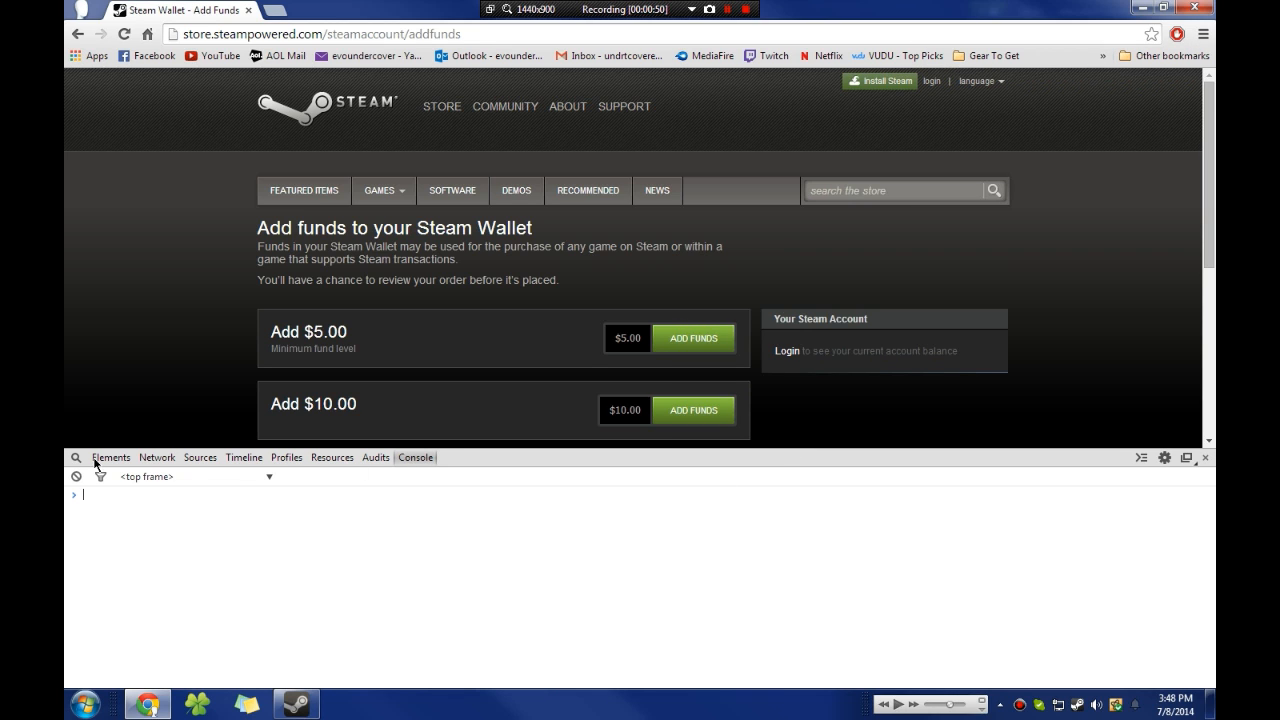
Run submitAddFunds(0599) in the DevTools Console to start checkout for that amount
{"action": "left_click", "coordinate": [156, 457]}
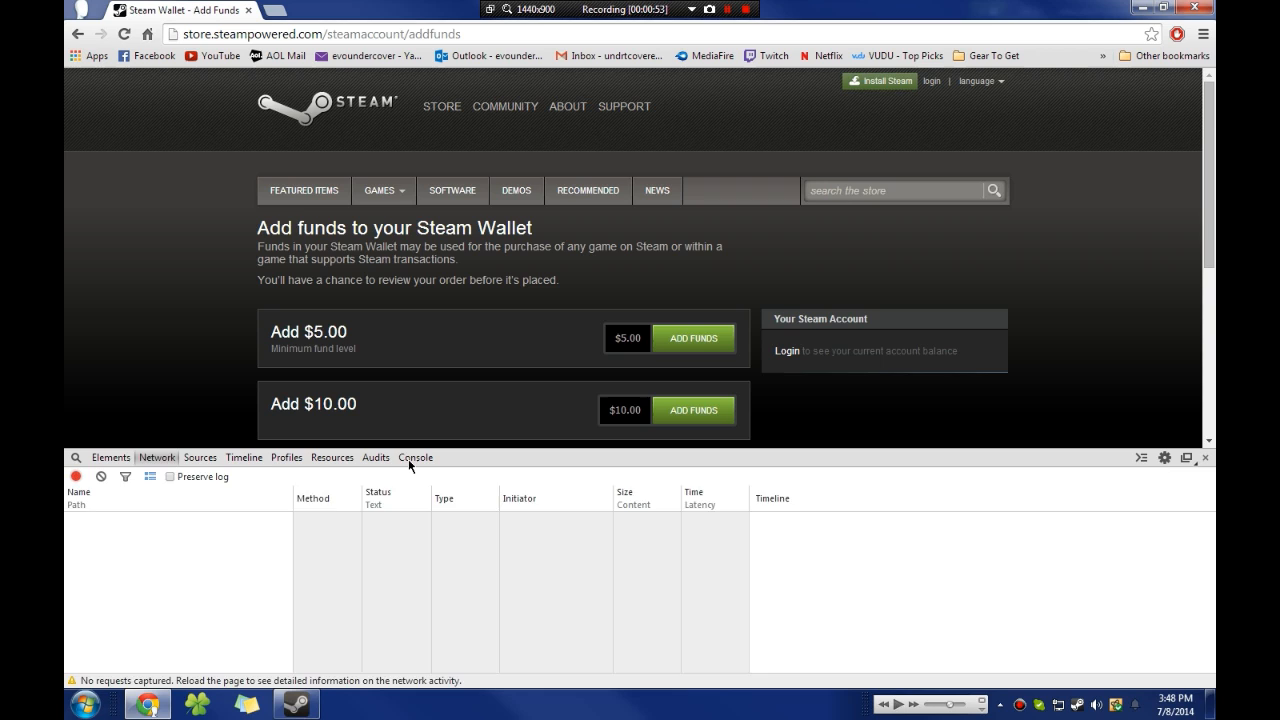
{"action": "left_click", "coordinate": [416, 457]}
{"action": "type", "text": "submitAddFunds("}
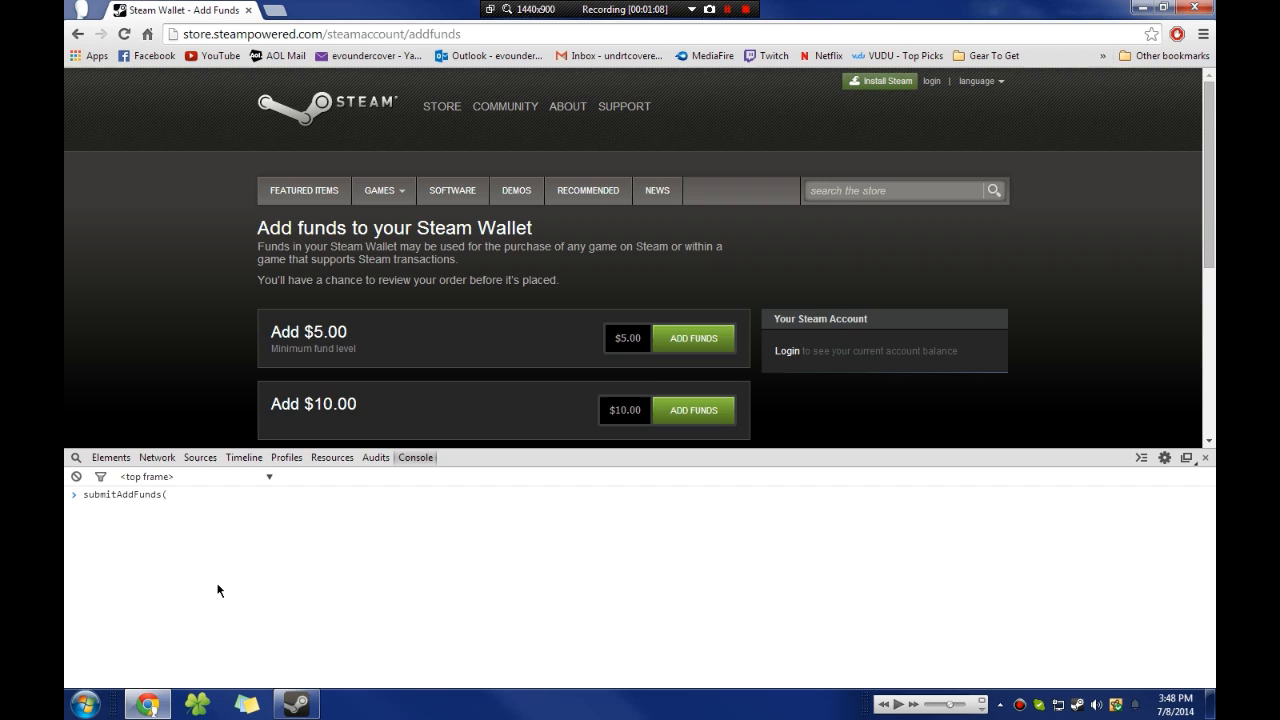
{"action": "type", "text": "0599"}
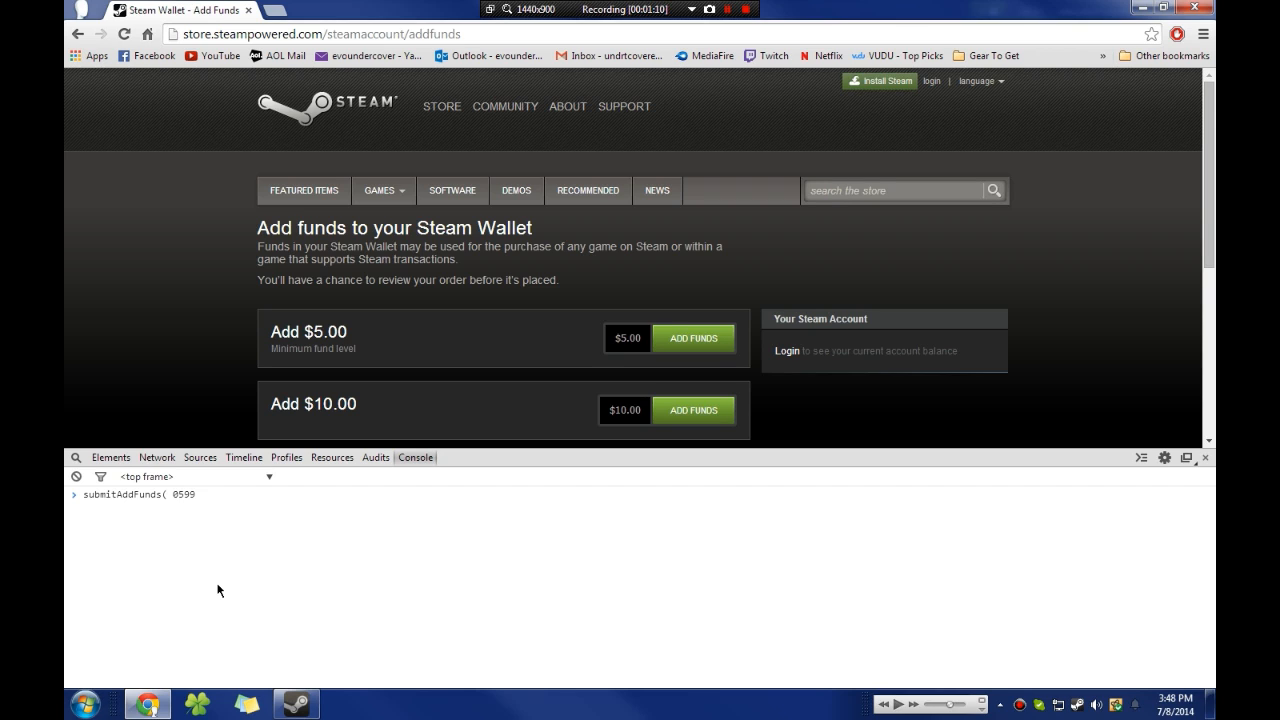
{"action": "type", "text": ")"}
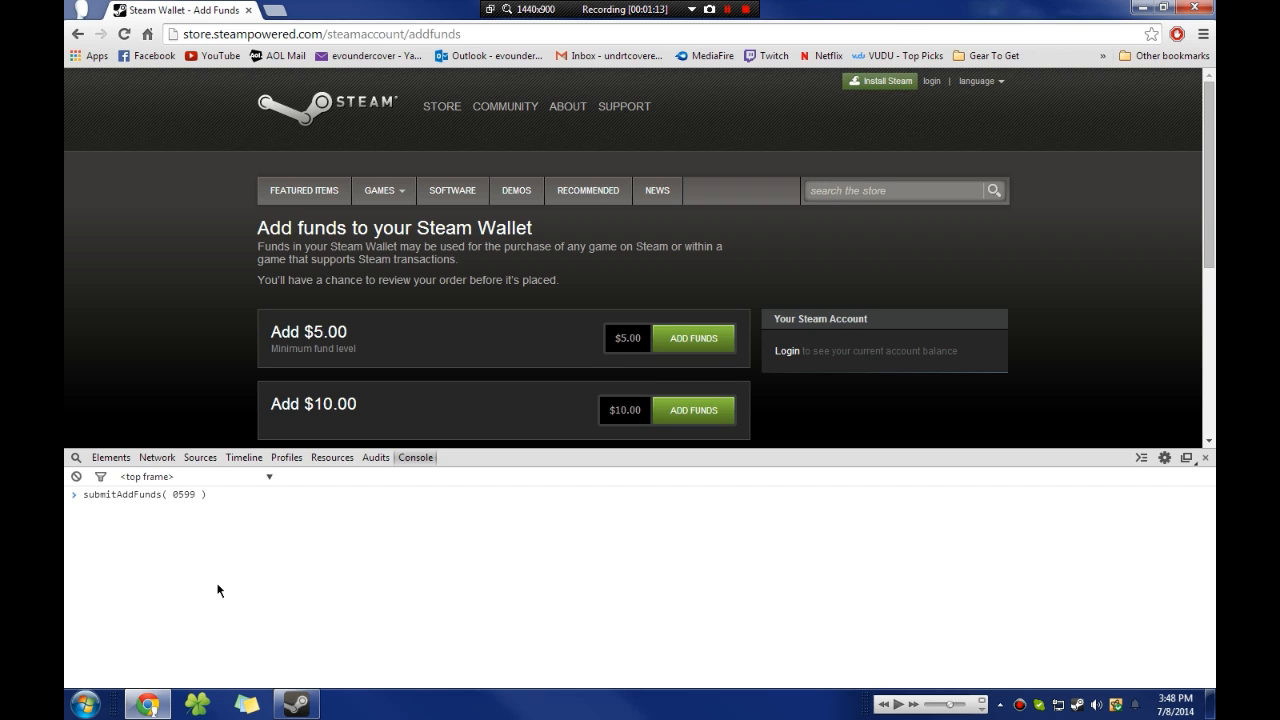
{"action": "type", "text": ");"}
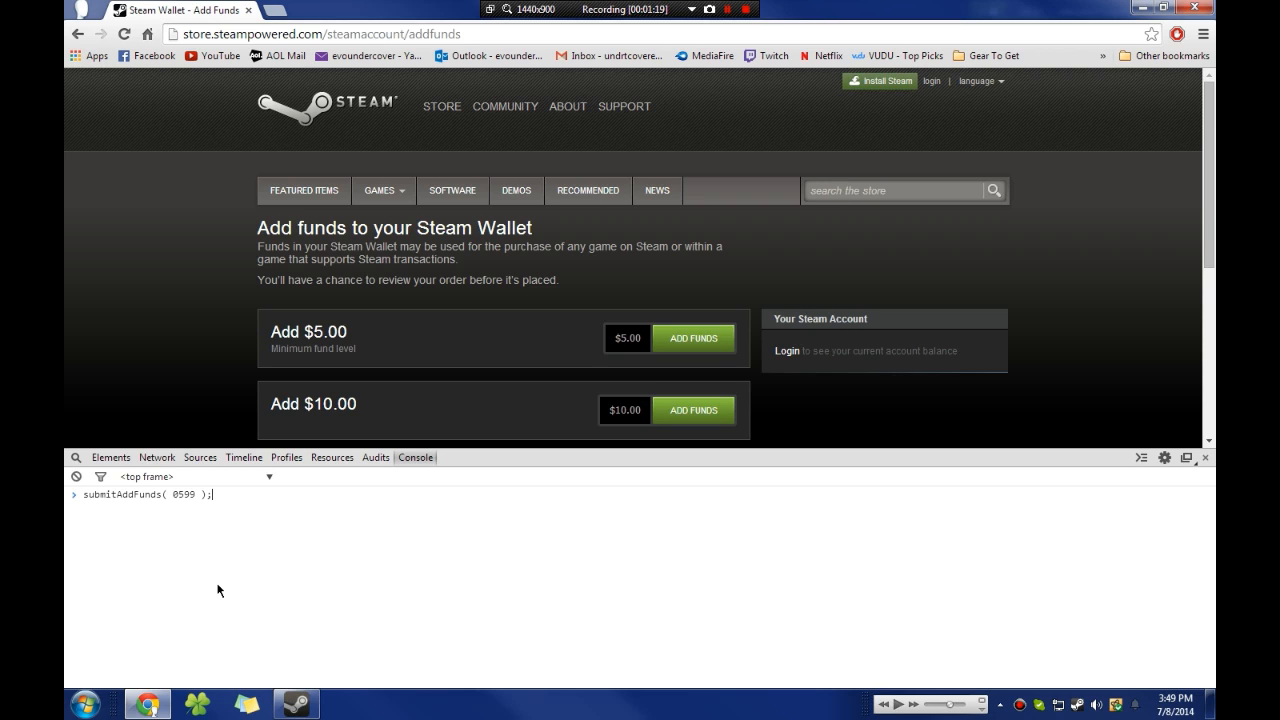
{"action": "key", "text": "Return"}
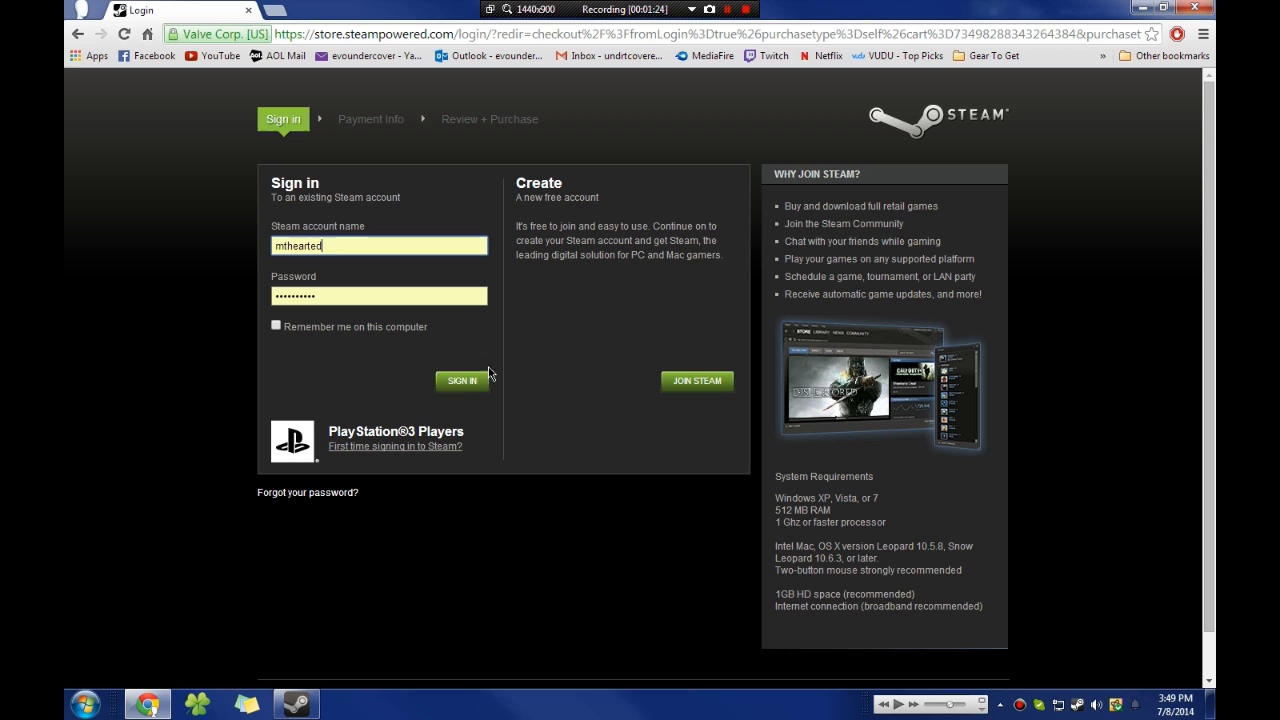
Sign in on Steam's checkout login page to reach the Payment Info form
{"action": "left_click", "coordinate": [460, 380]}
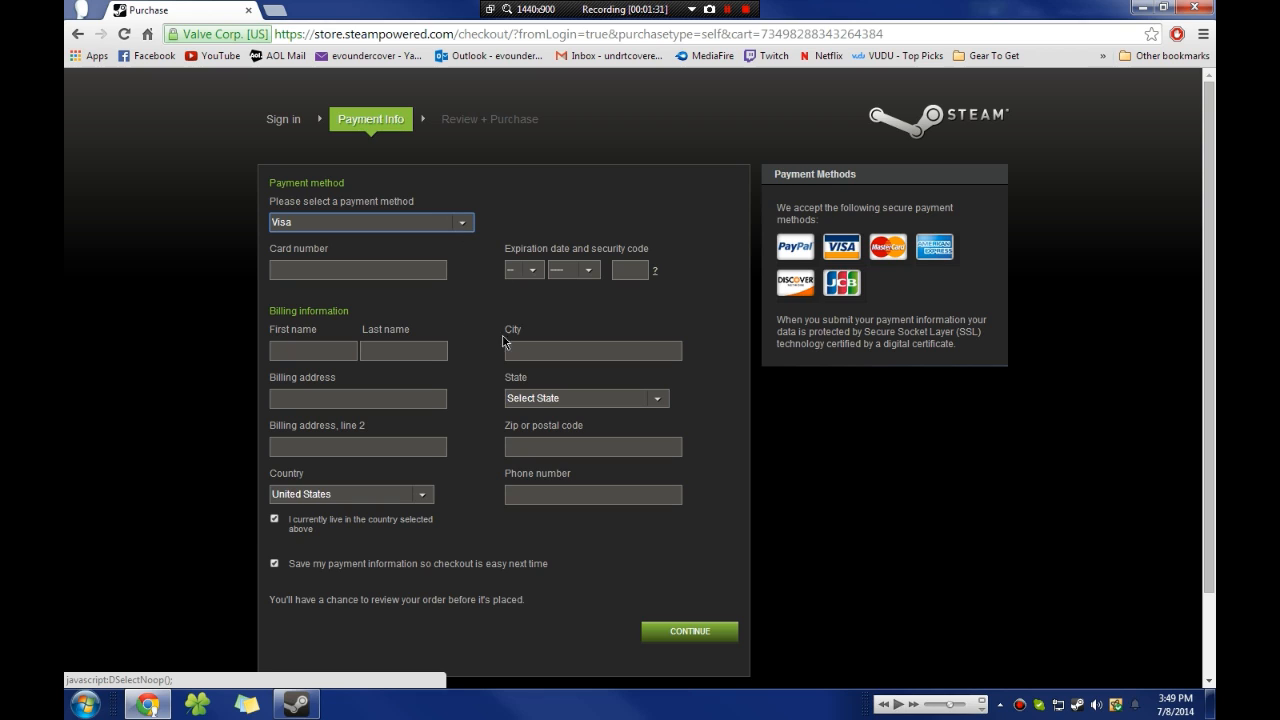
{"action": "mouse_move", "coordinate": [466, 341]}
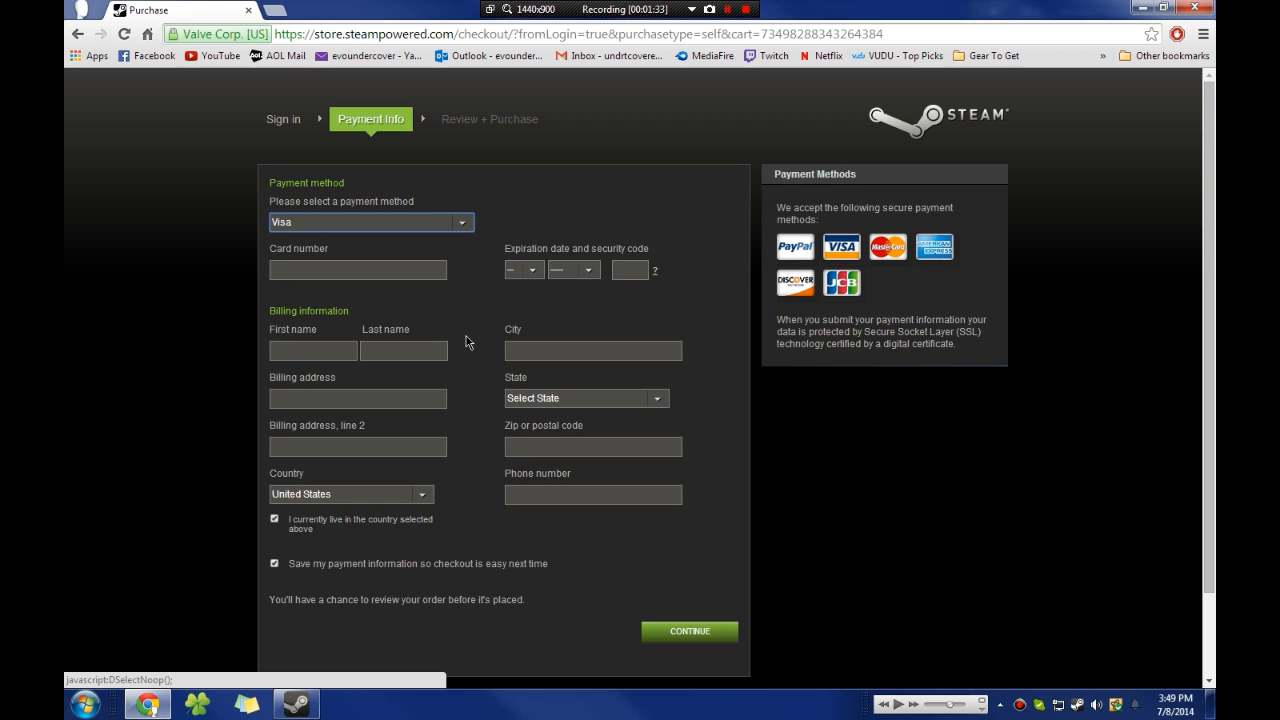
{"action": "mouse_move", "coordinate": [471, 545]}
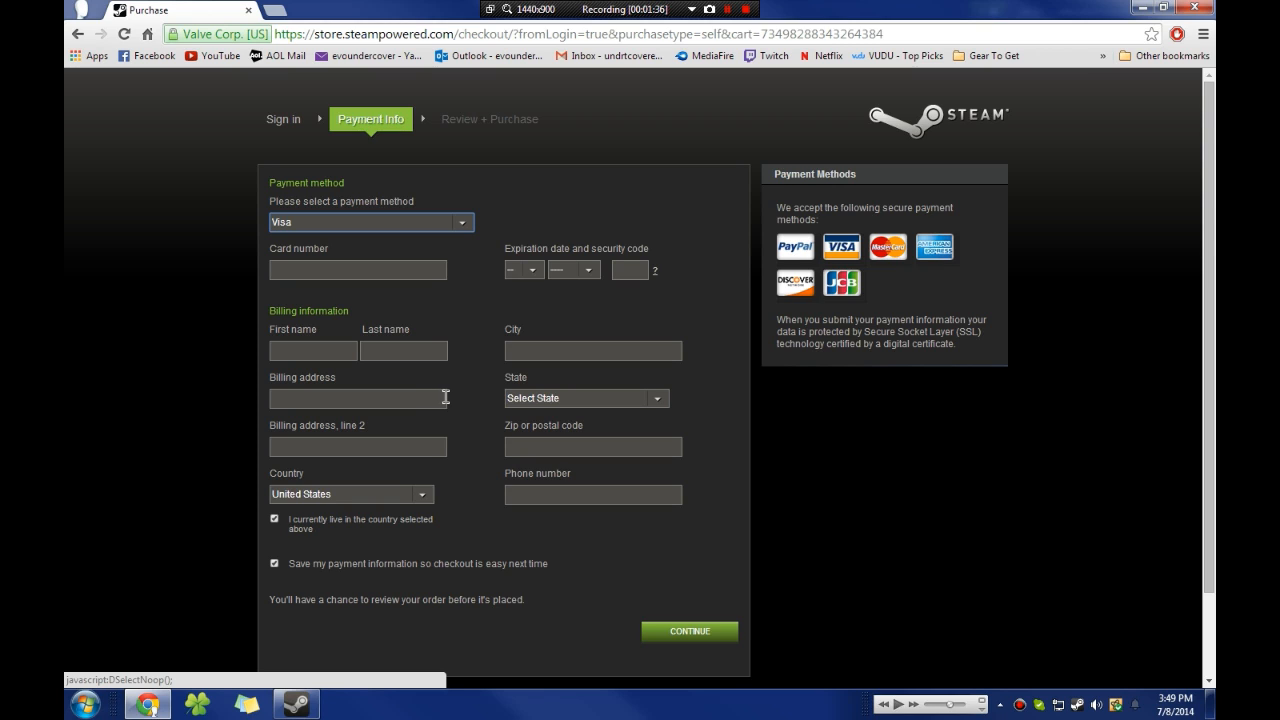
{"action": "mouse_move", "coordinate": [472, 346]}
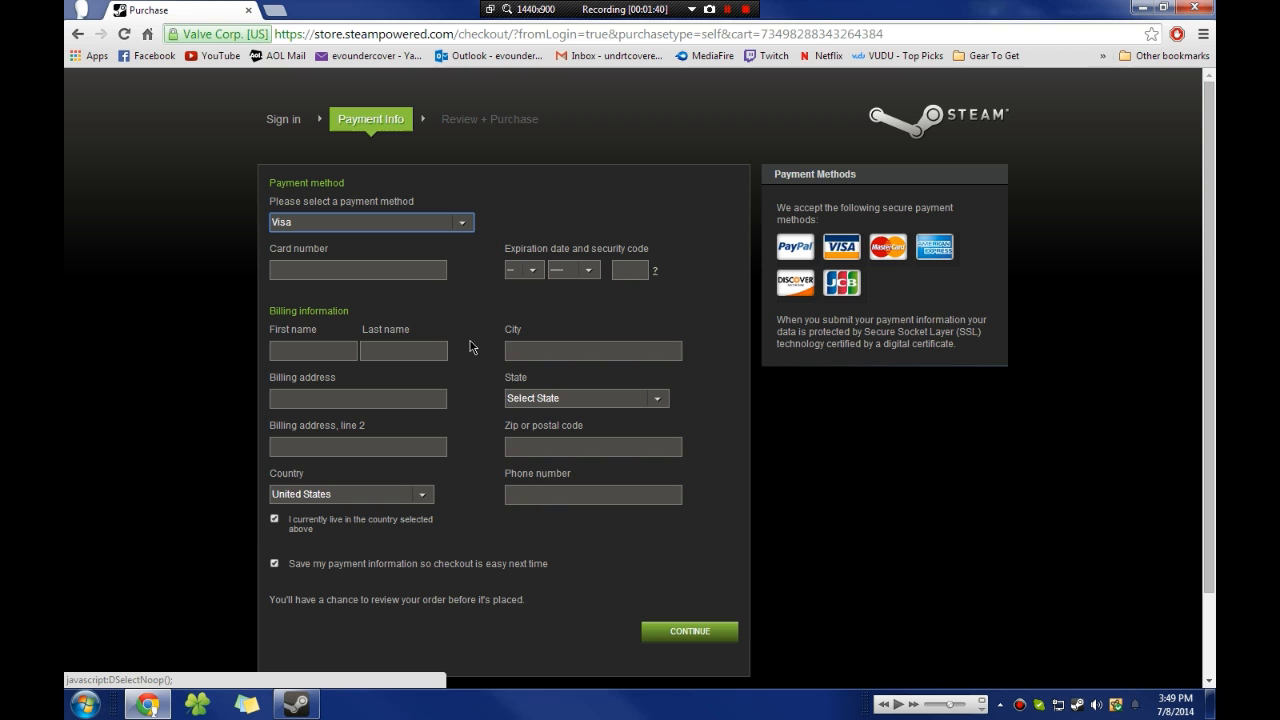
{"action": "mouse_move", "coordinate": [562, 588]}
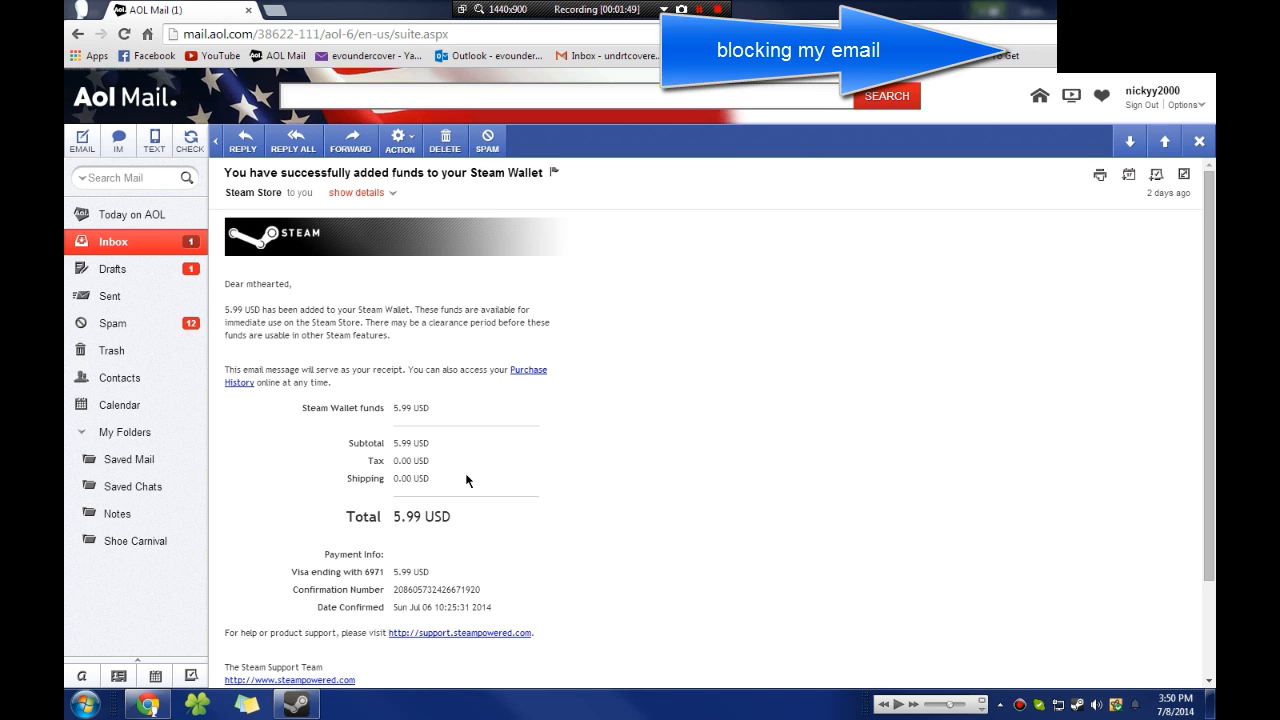
{"action": "mouse_move", "coordinate": [443, 663]}
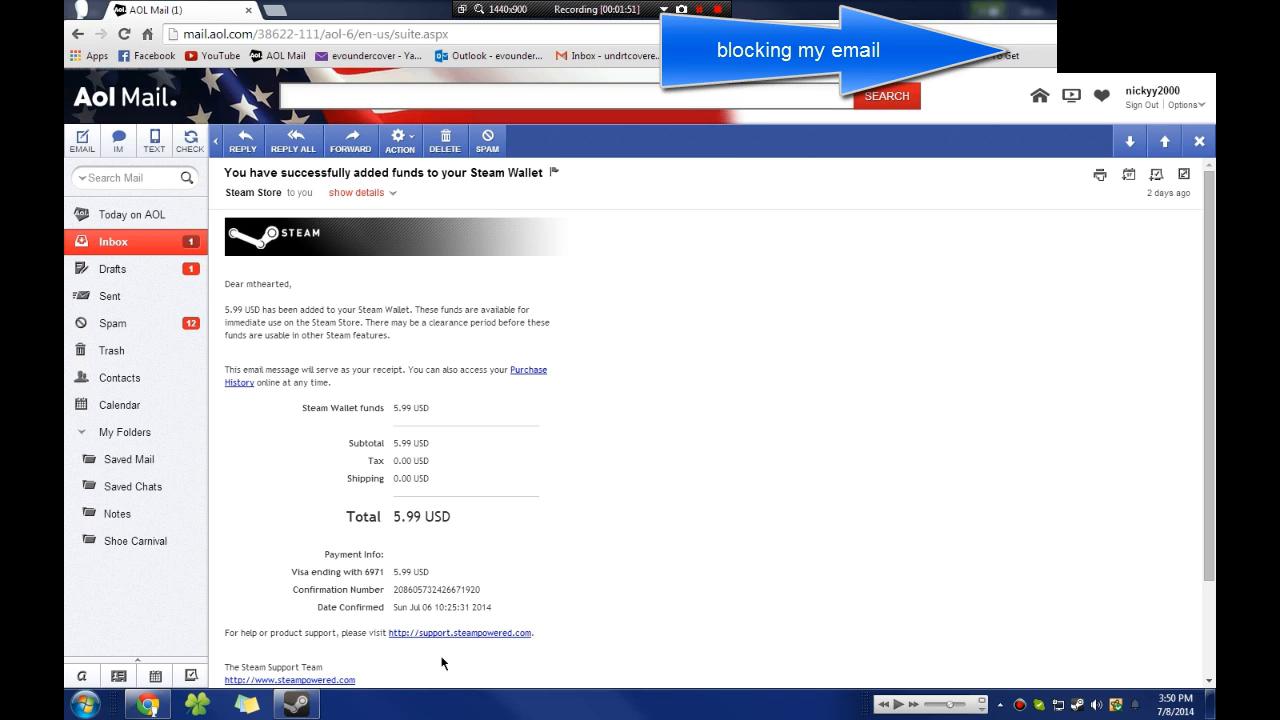
{"action": "mouse_move", "coordinate": [414, 522]}
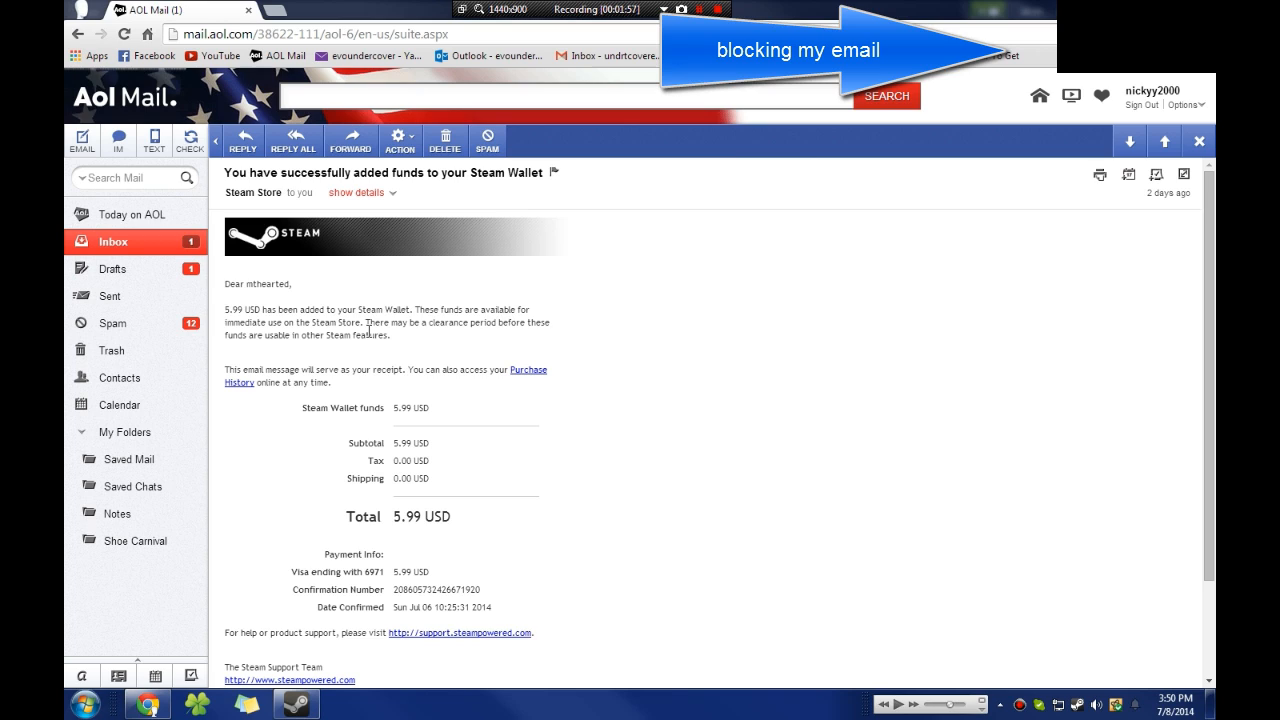
{"action": "mouse_move", "coordinate": [323, 358]}
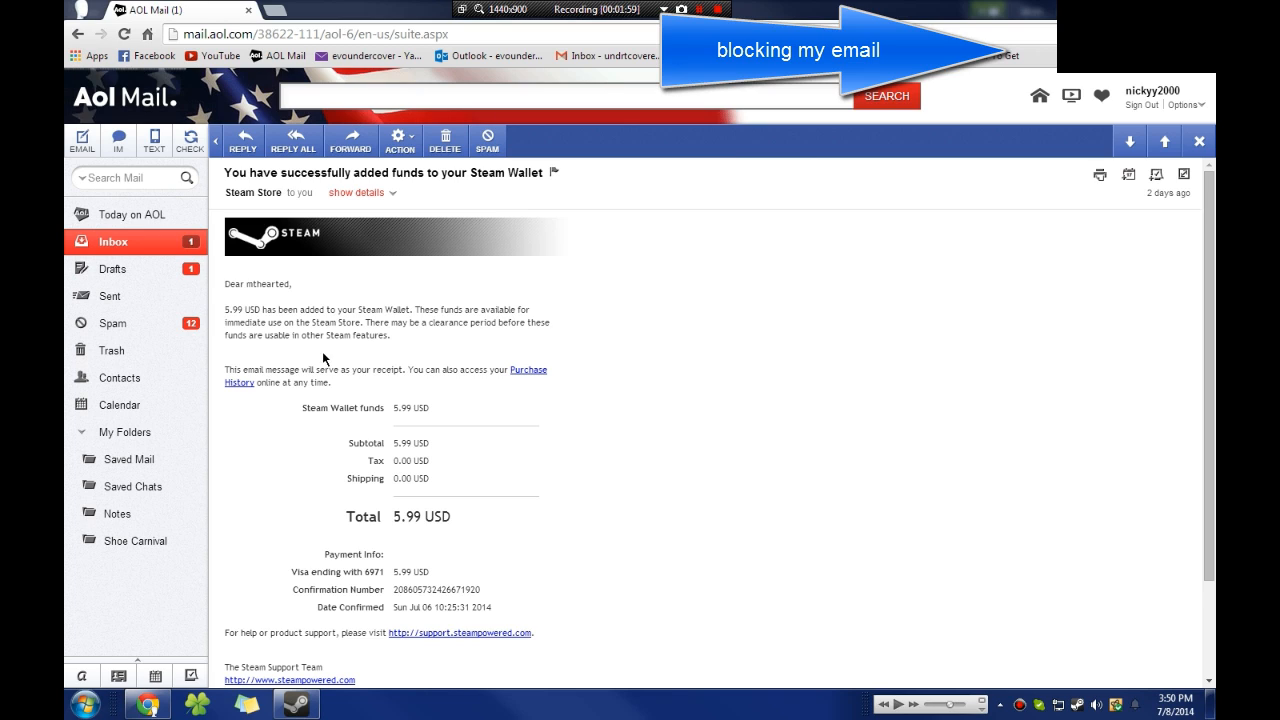
{"action": "mouse_move", "coordinate": [451, 429]}
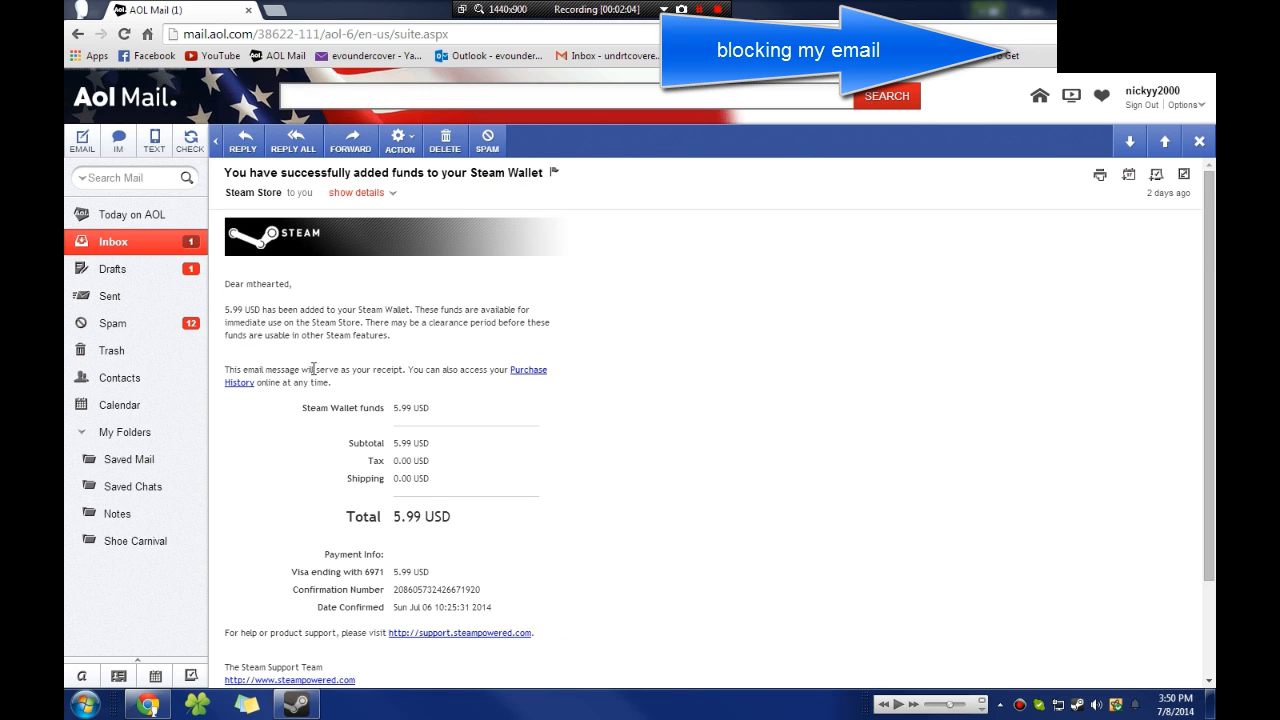
{"action": "mouse_move", "coordinate": [448, 637]}
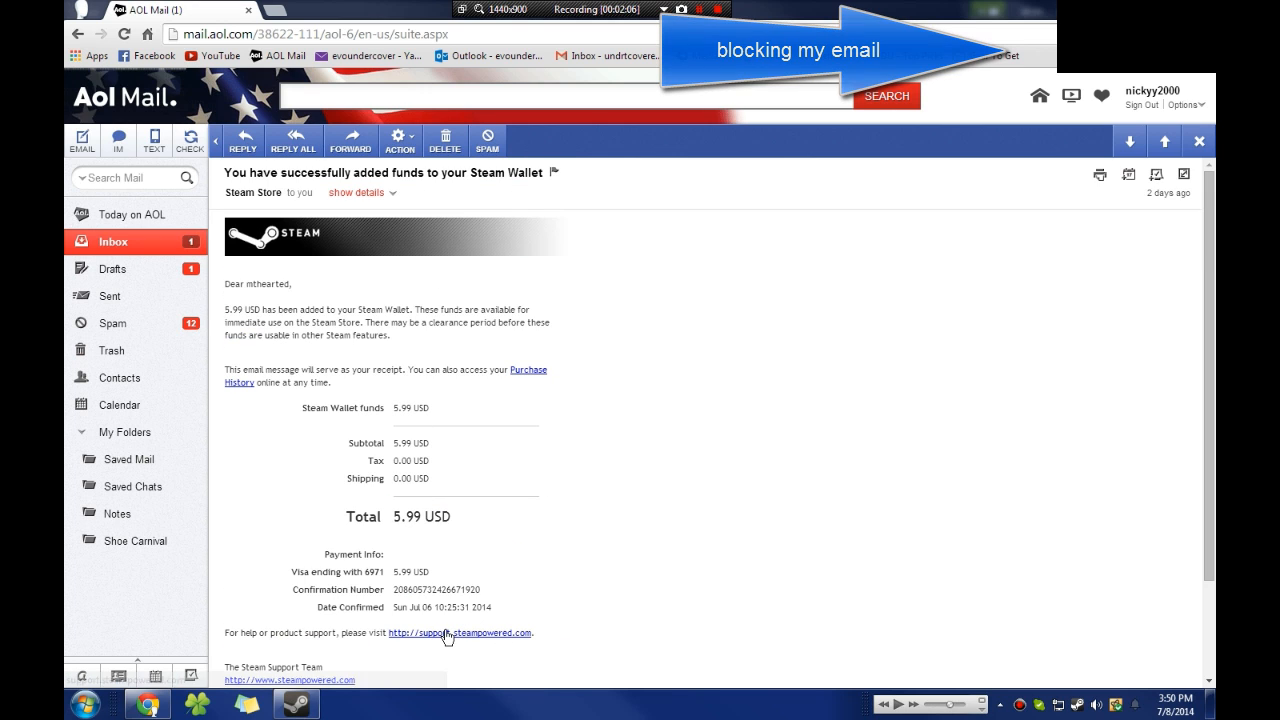